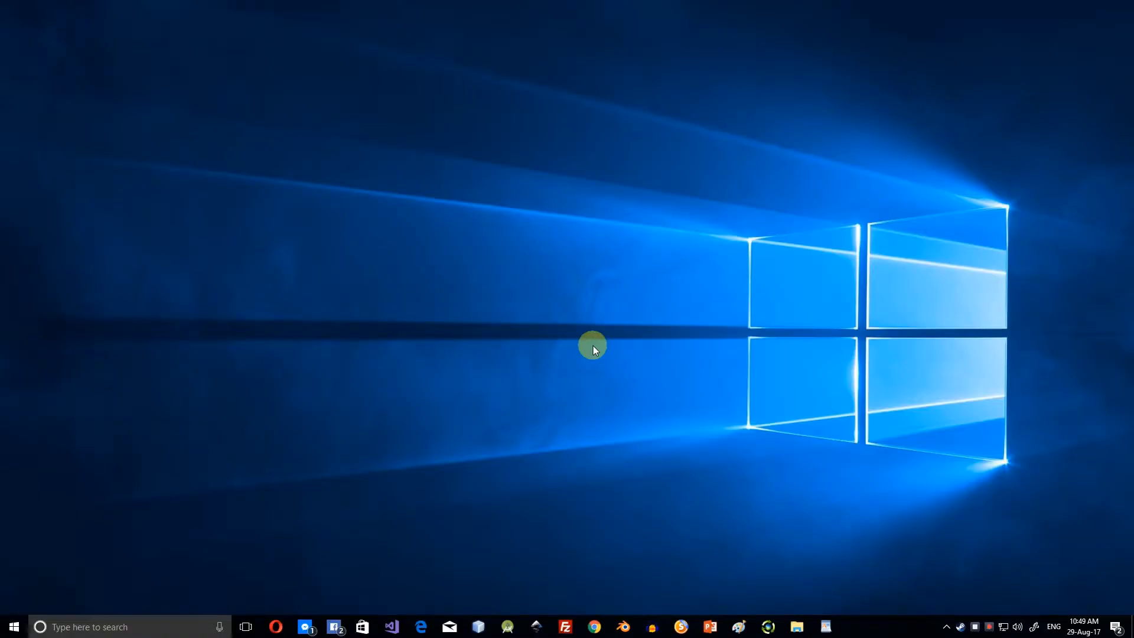
mouse_move(277, 447)
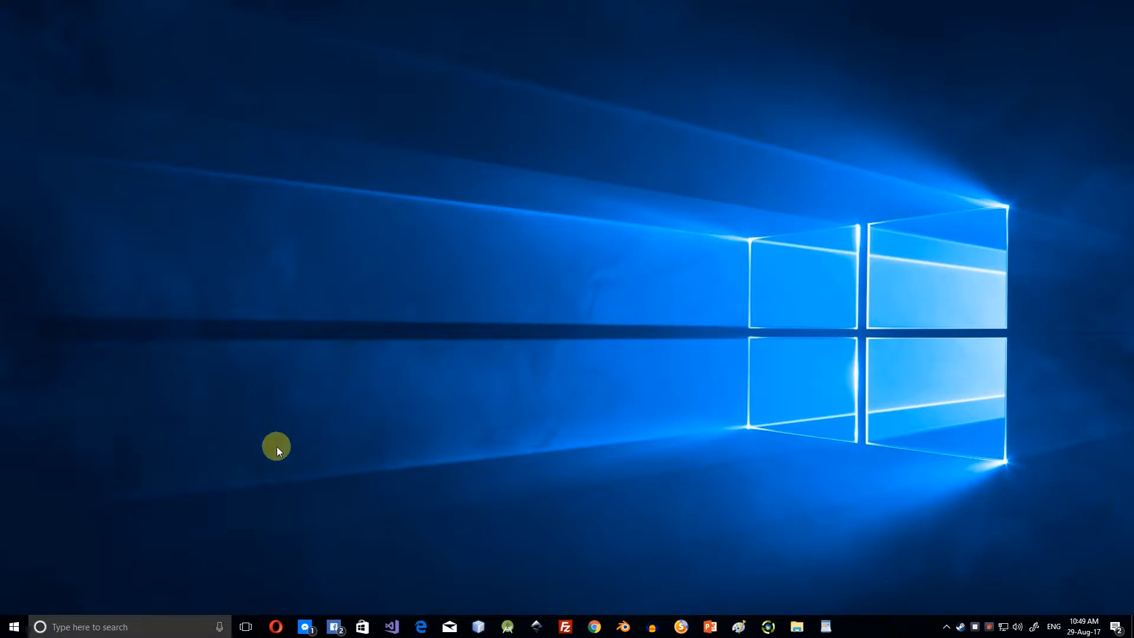
mouse_move(154, 486)
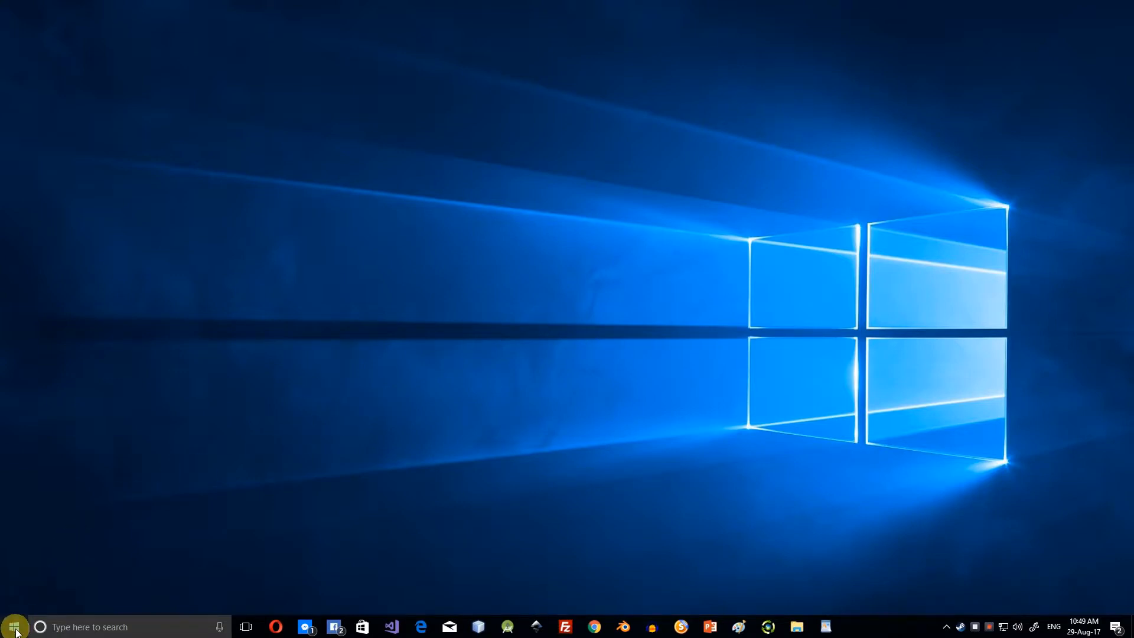
Bring up the Start button's quick-link menu of system tools and Settings.
right_click(13, 626)
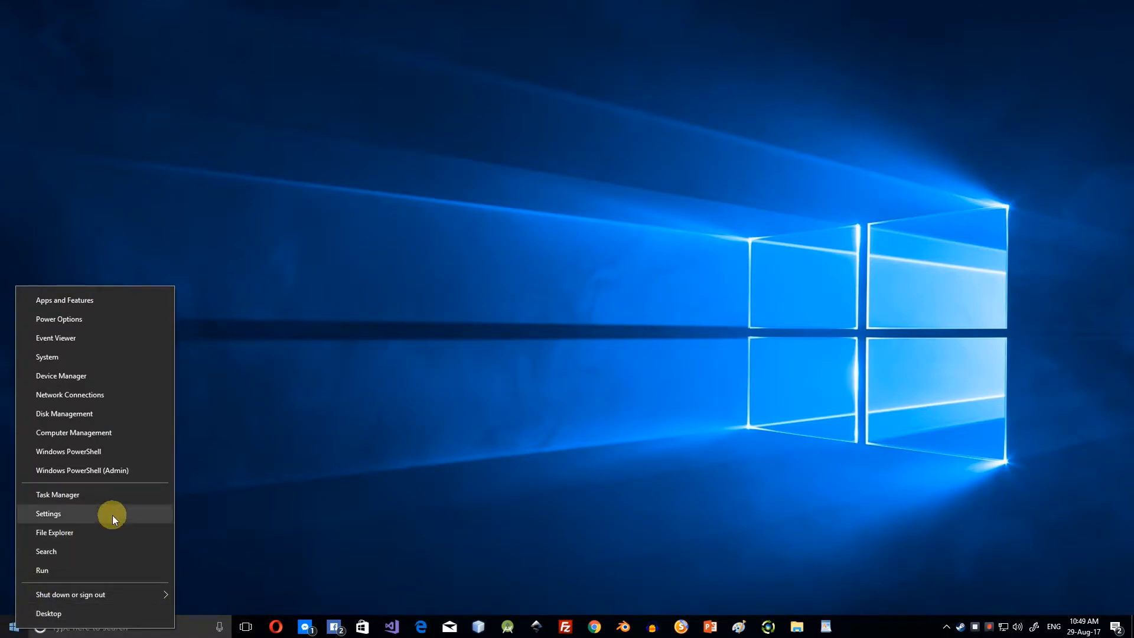
Reach the Windows Features dialog via Settings, Apps & features, and Programs and Features.
left_click(47, 514)
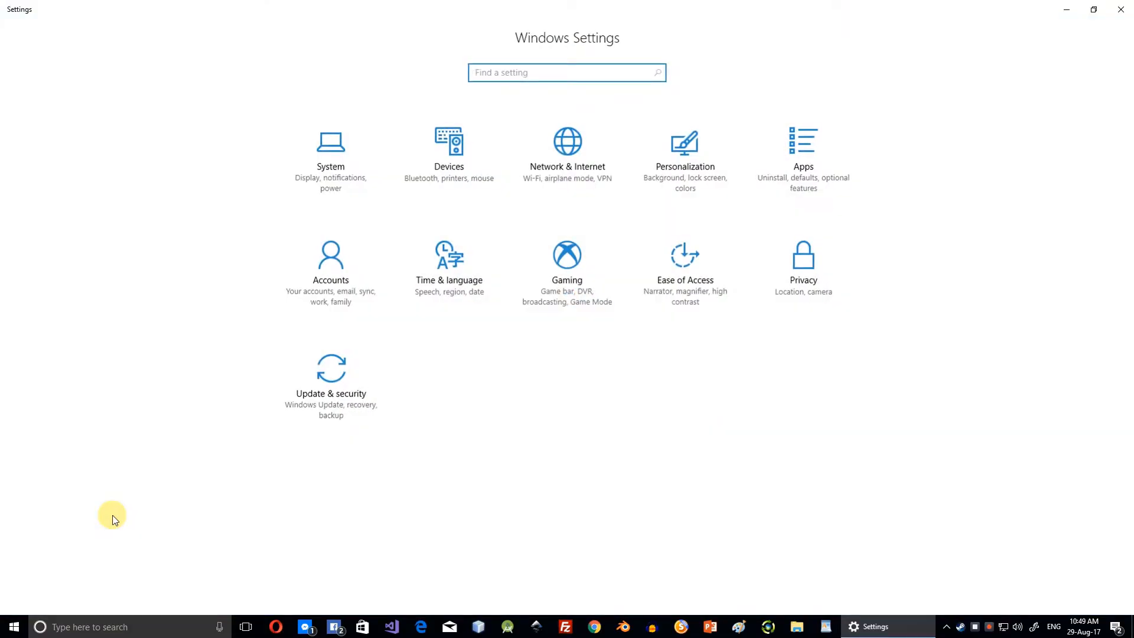
mouse_move(836, 183)
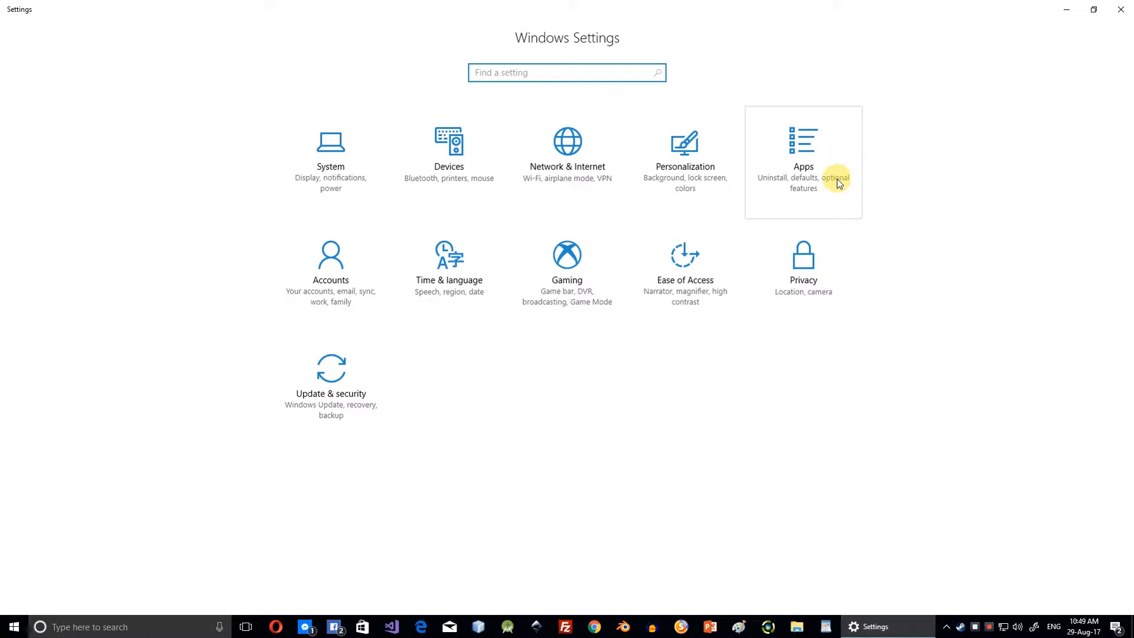
mouse_move(839, 208)
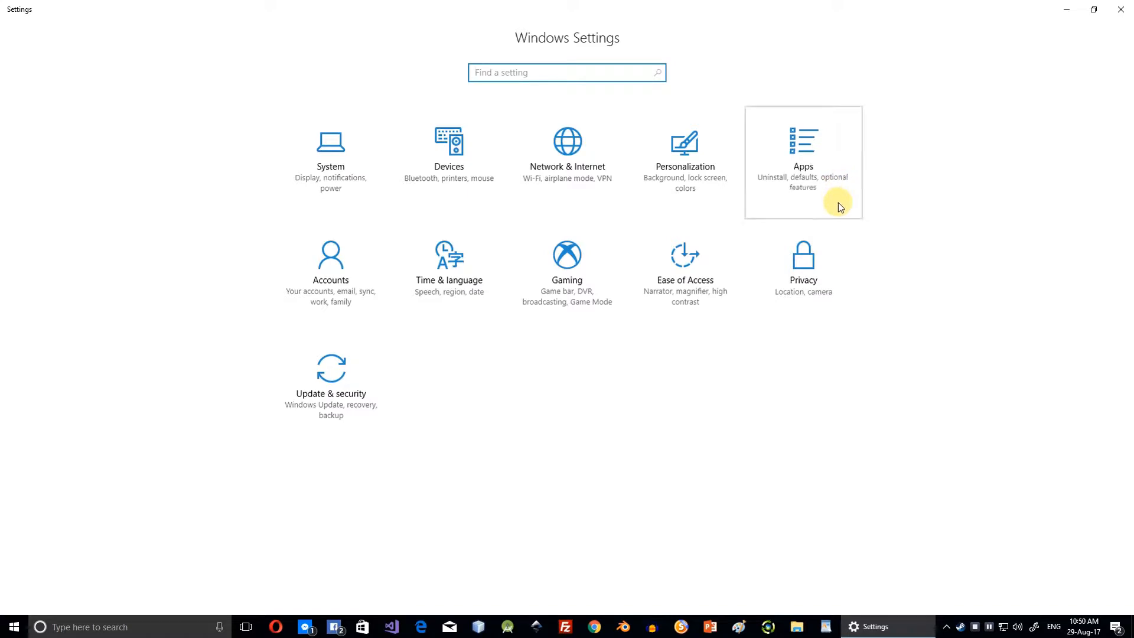
left_click(803, 155)
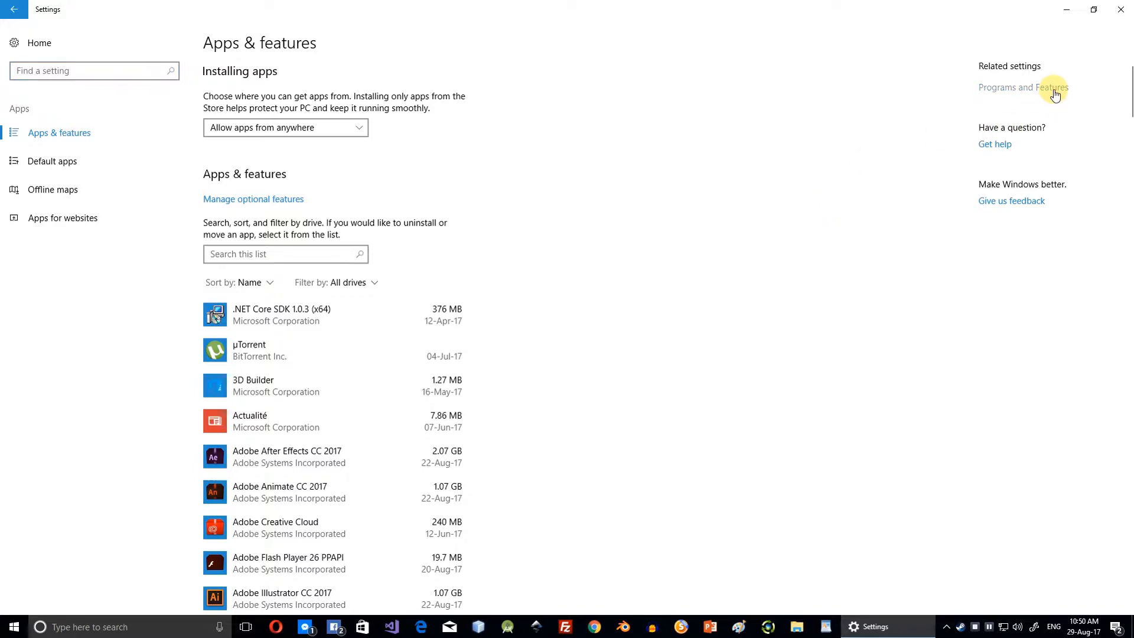
left_click(1027, 87)
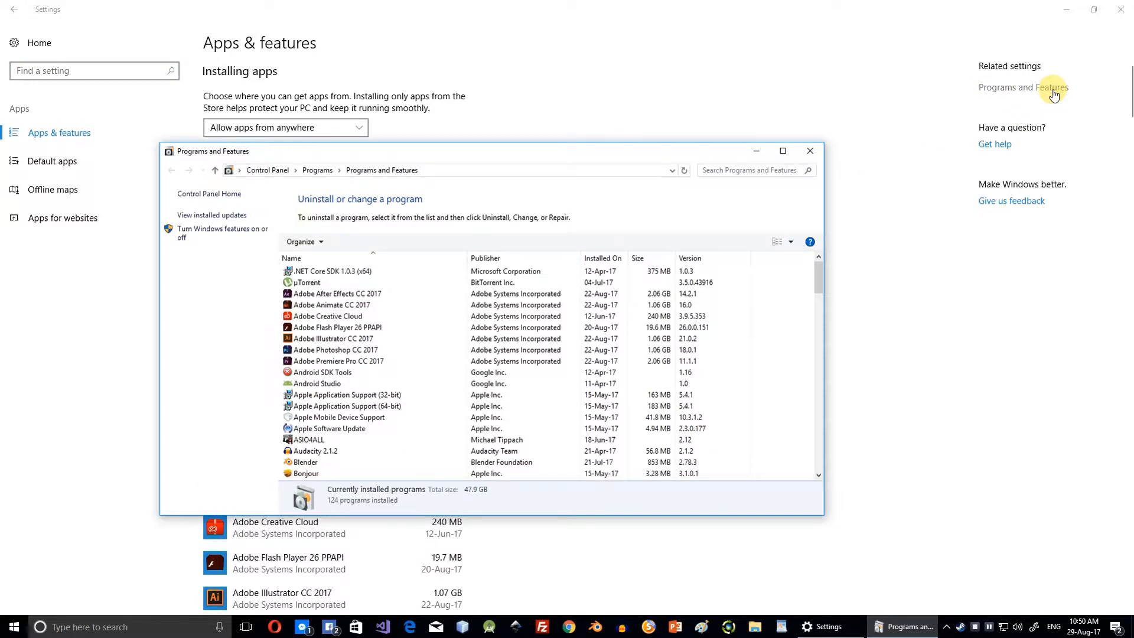
mouse_move(192, 266)
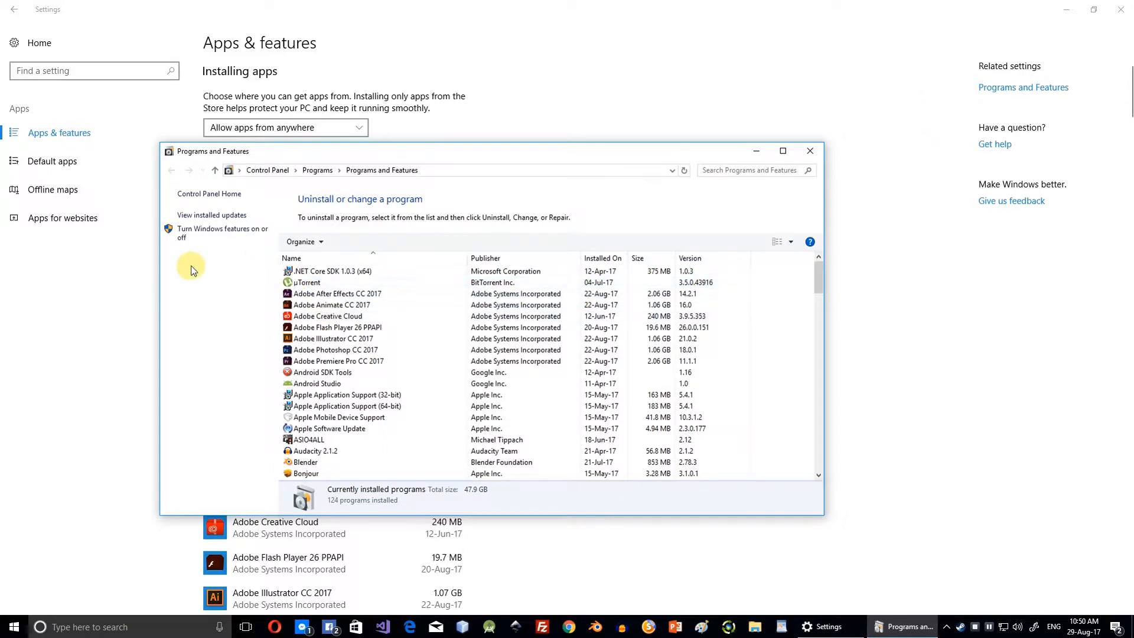
left_click(222, 232)
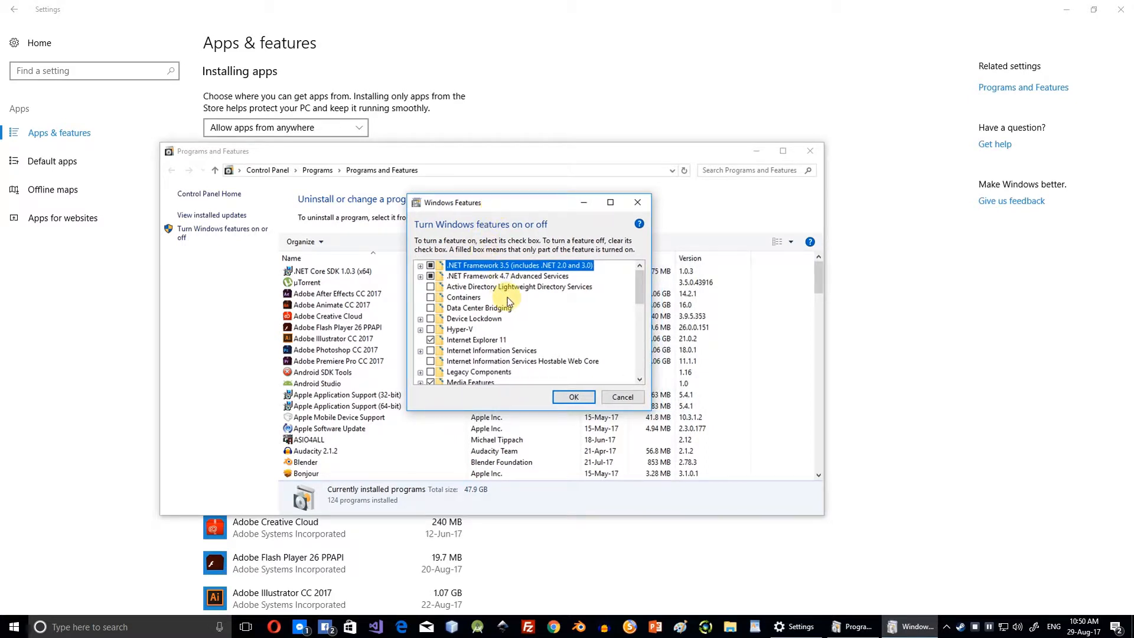
Tick Windows Subsystem for Linux (Beta) in the features list and apply with OK.
scroll("down", 3)
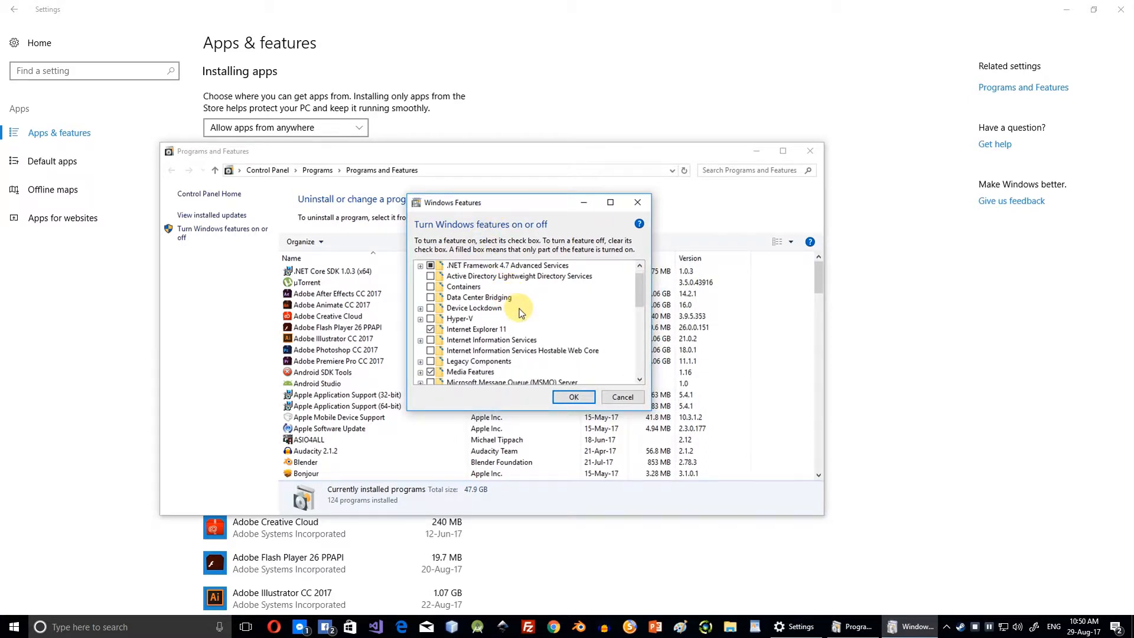
scroll("down", 3)
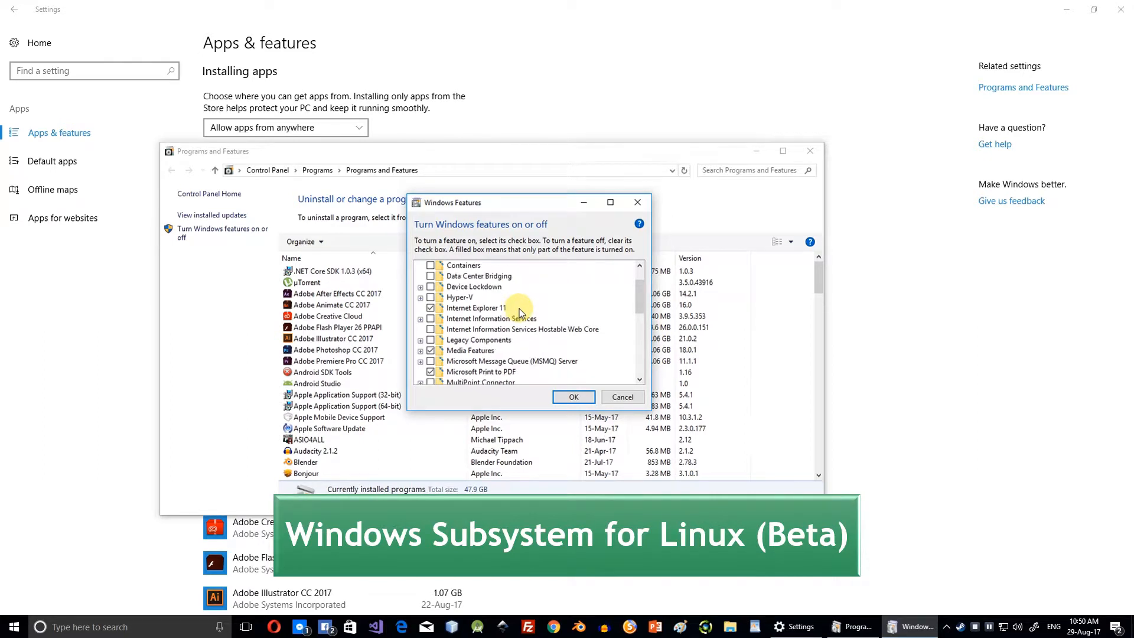
scroll("down", 3)
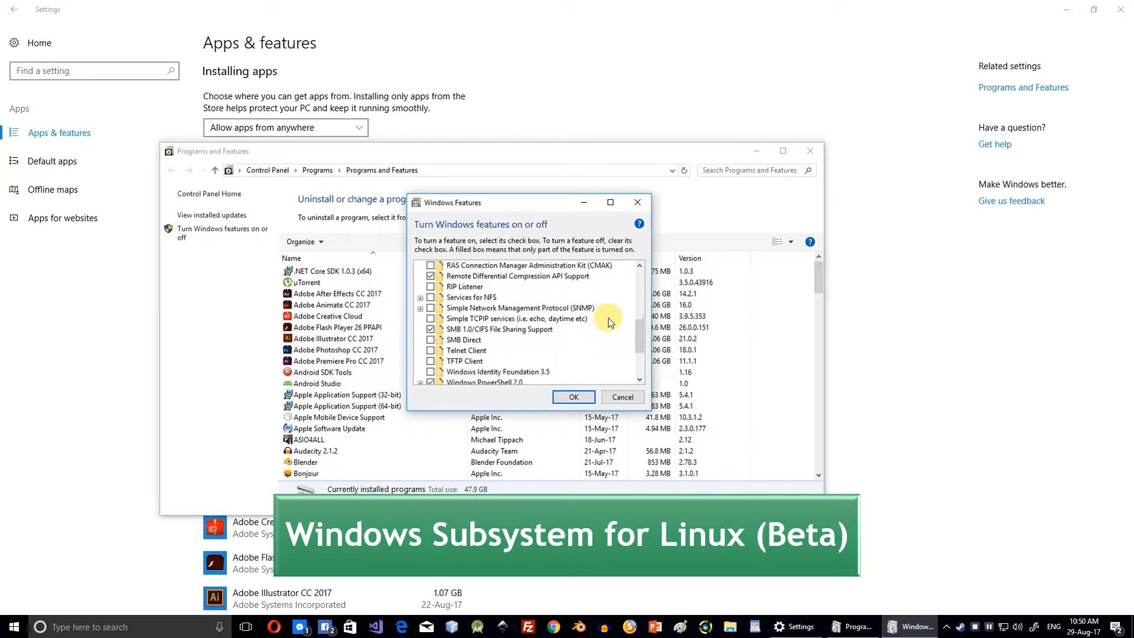
scroll("down", 3)
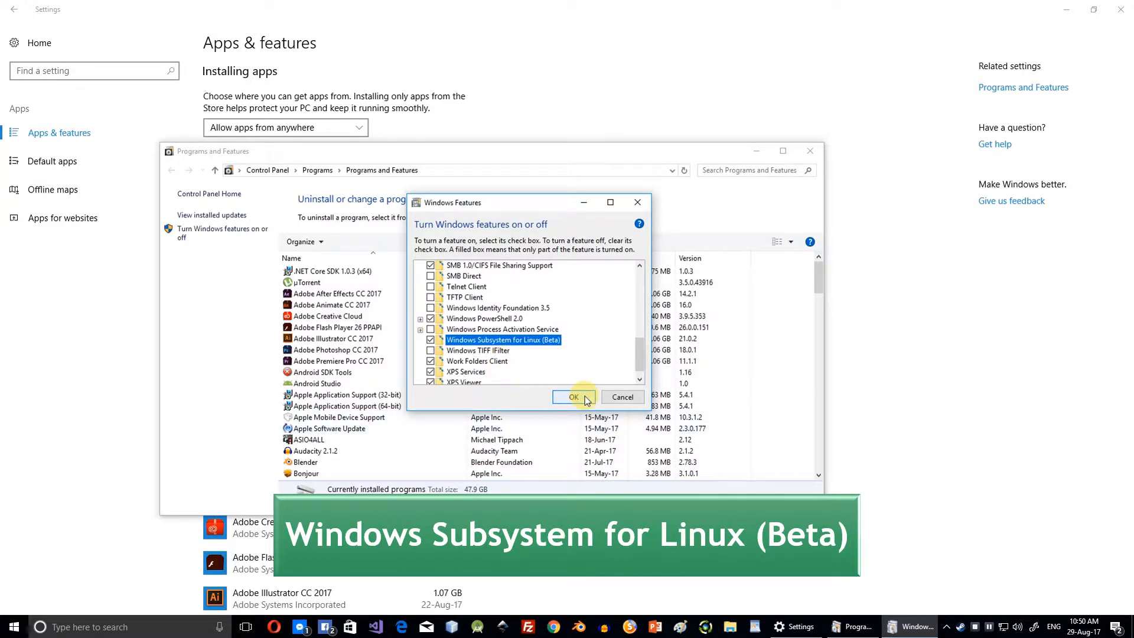
left_click(572, 396)
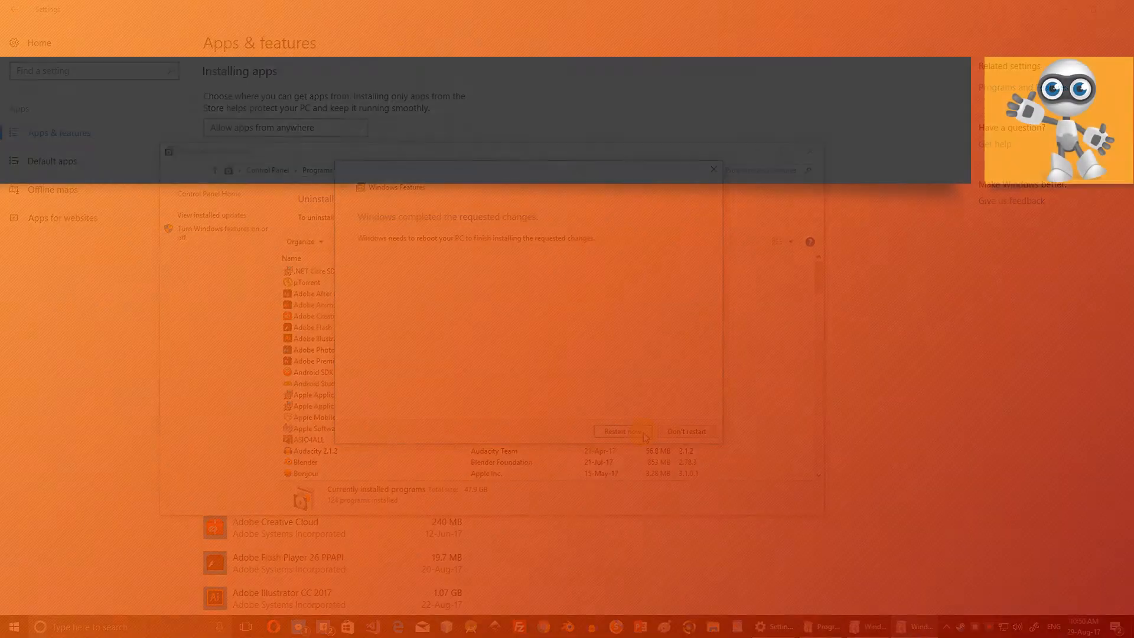
Restart the PC, then search Start for PowerShell and bring up its run-as-administrator options.
left_click(620, 431)
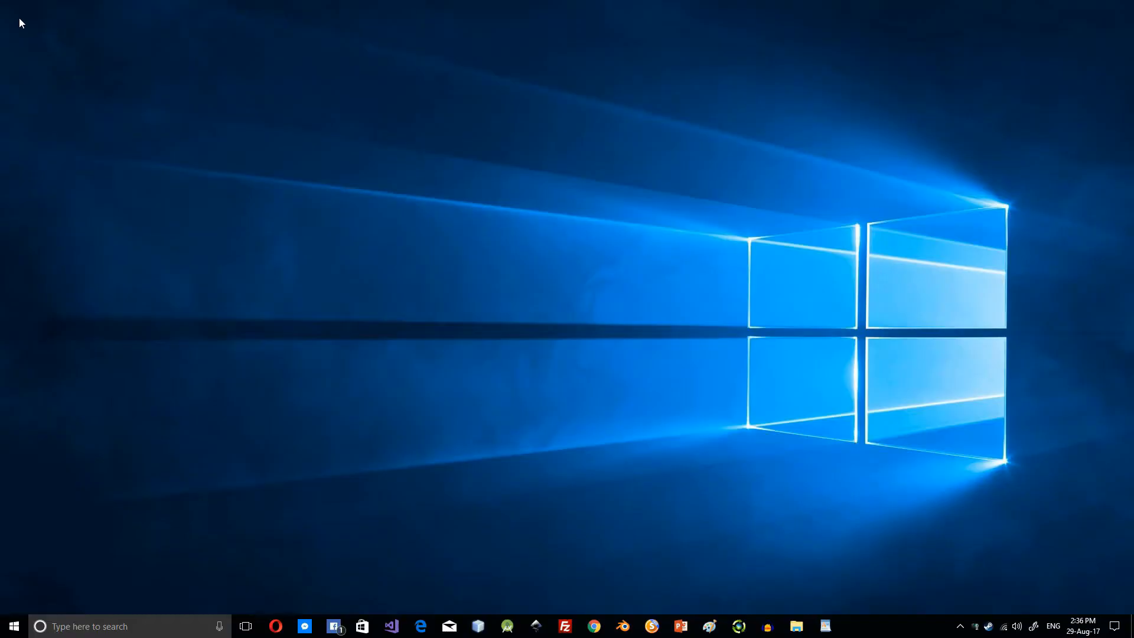
mouse_move(223, 445)
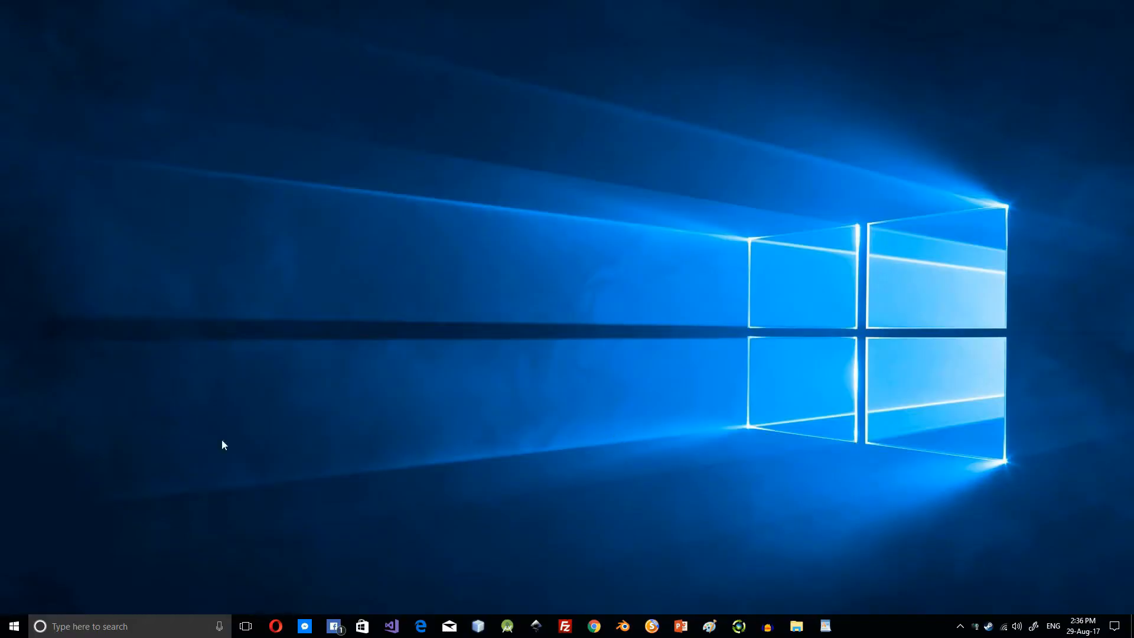
mouse_move(4, 612)
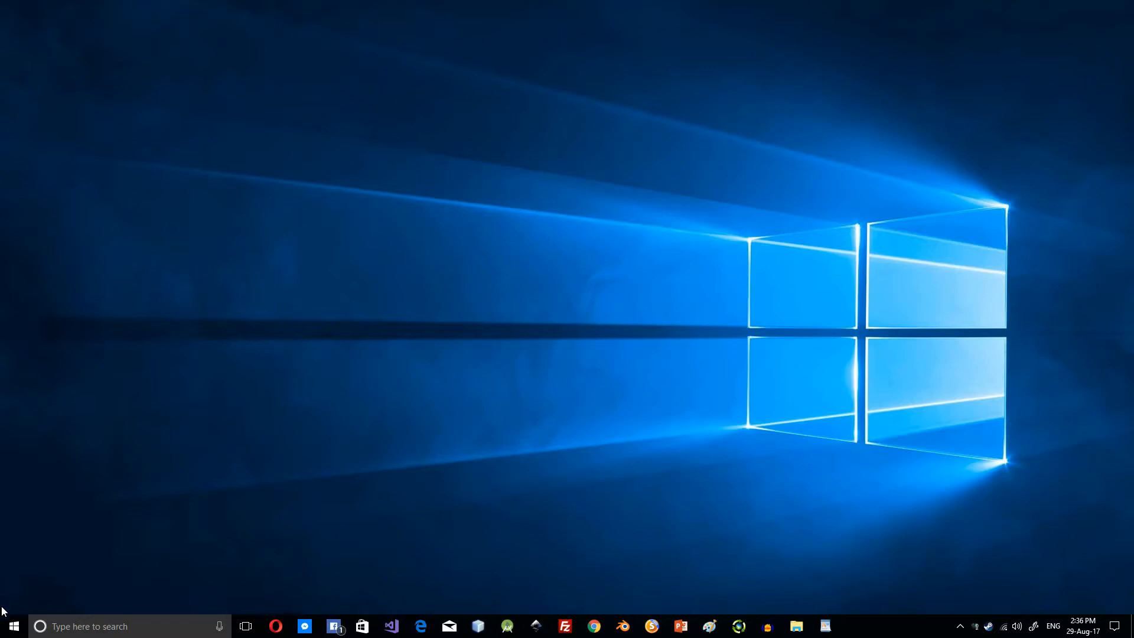
left_click(12, 626)
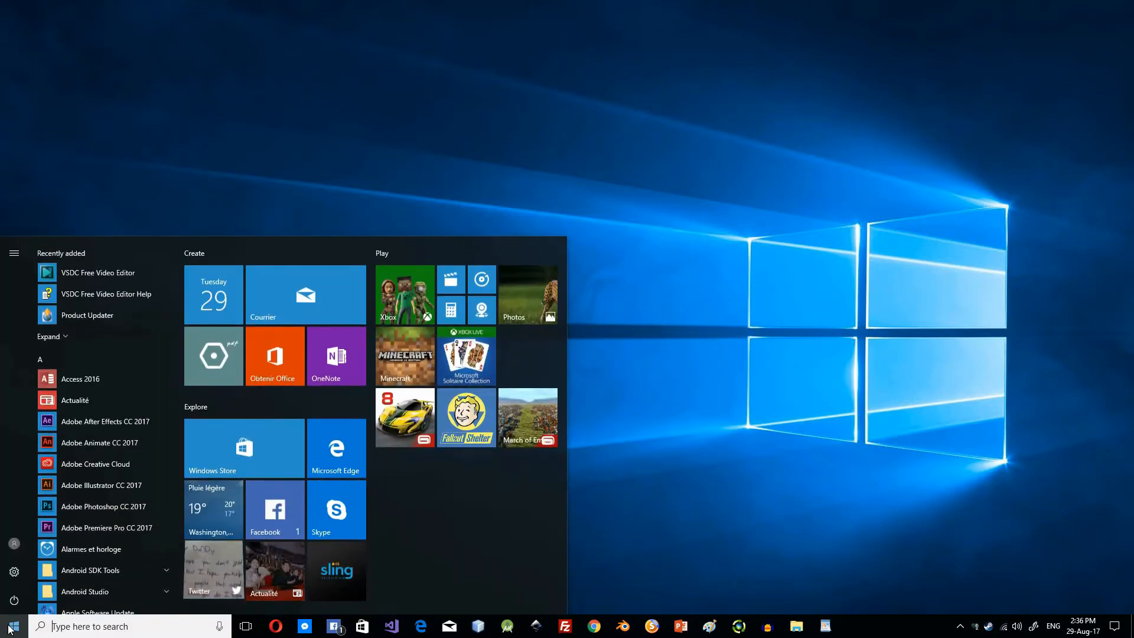
type("powerPoint 2016")
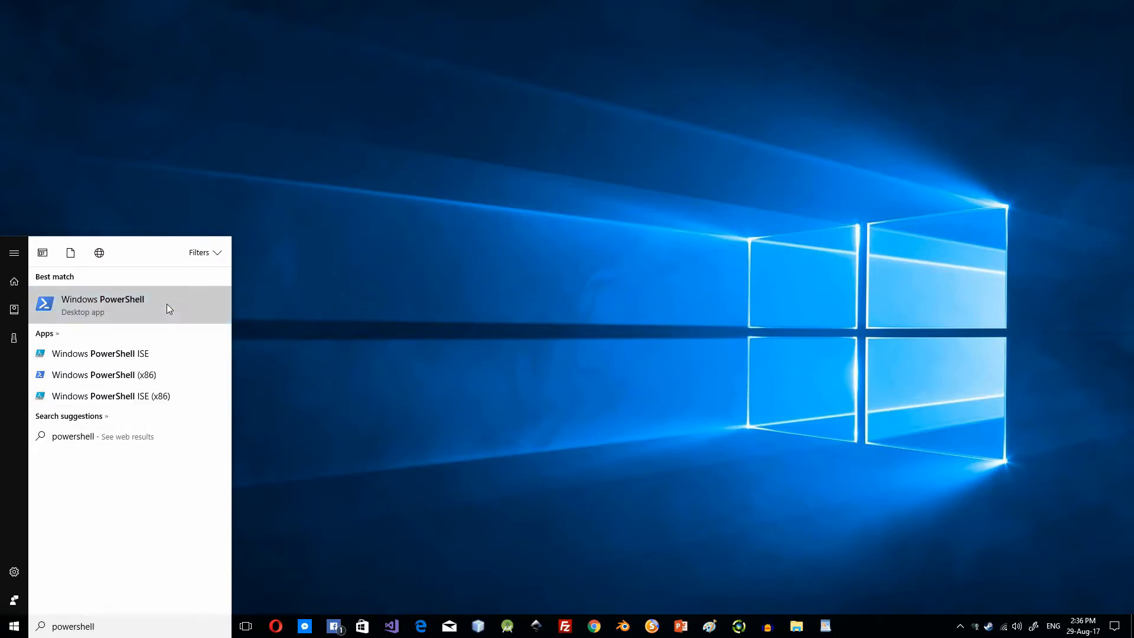
right_click(102, 305)
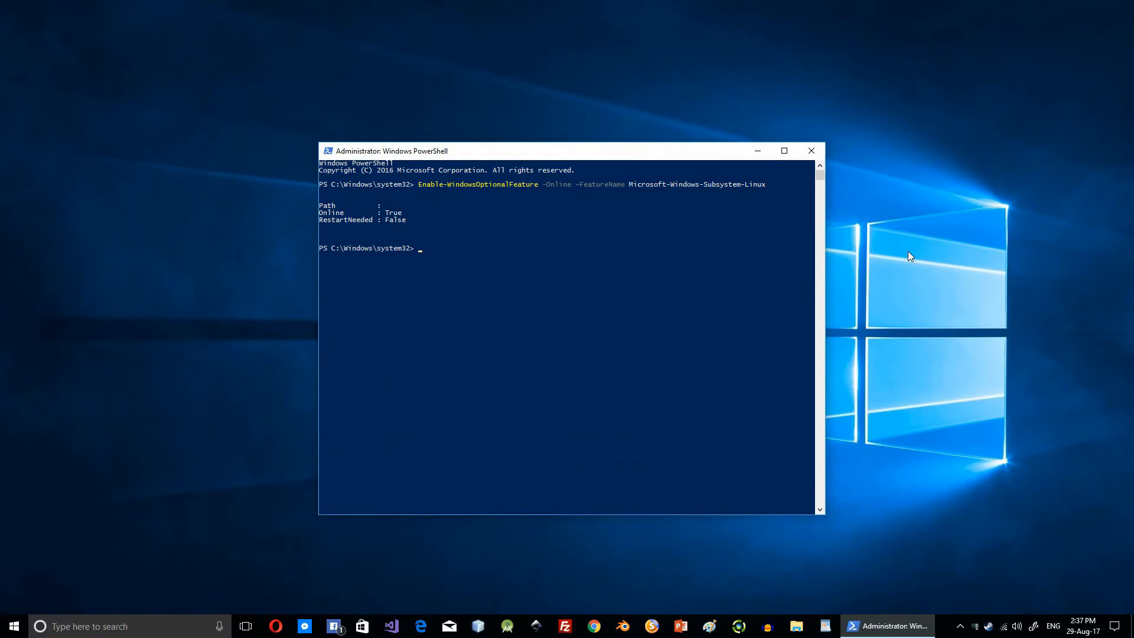
mouse_move(980, 631)
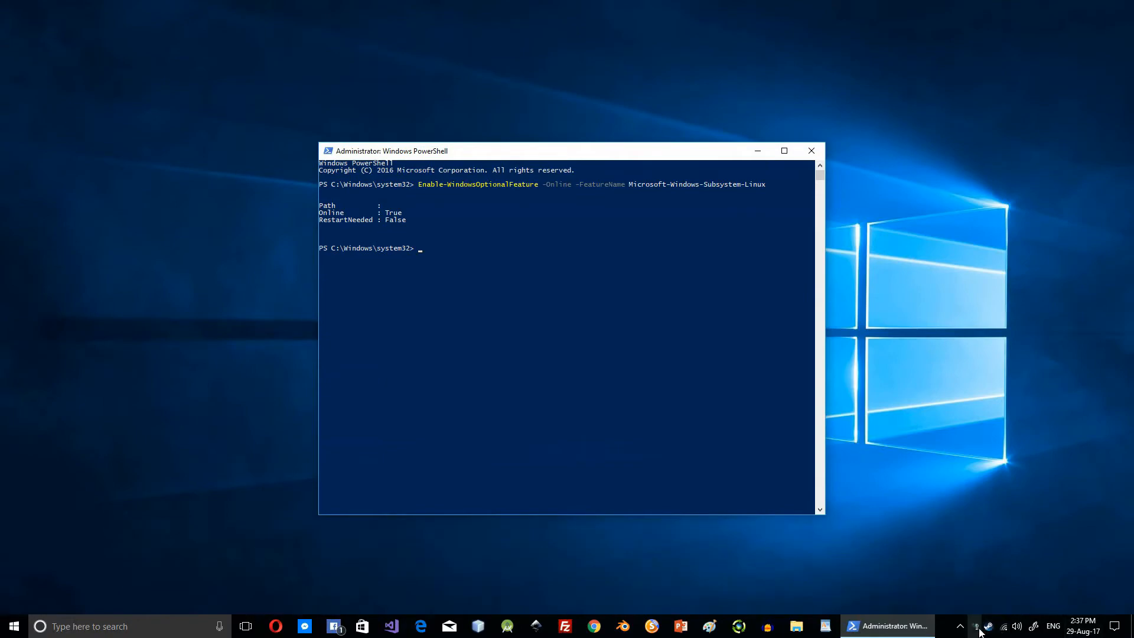